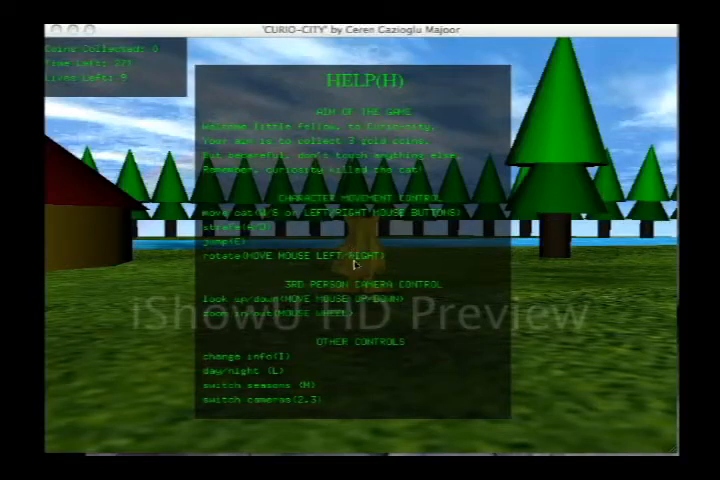
mouse_move(410, 270)
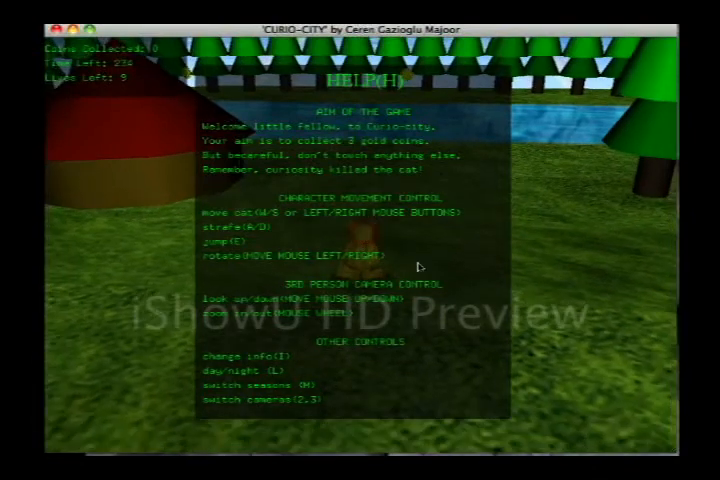
Try the free-roaming camera, then close the HELP overlay to start playing on the grass.
key("2")
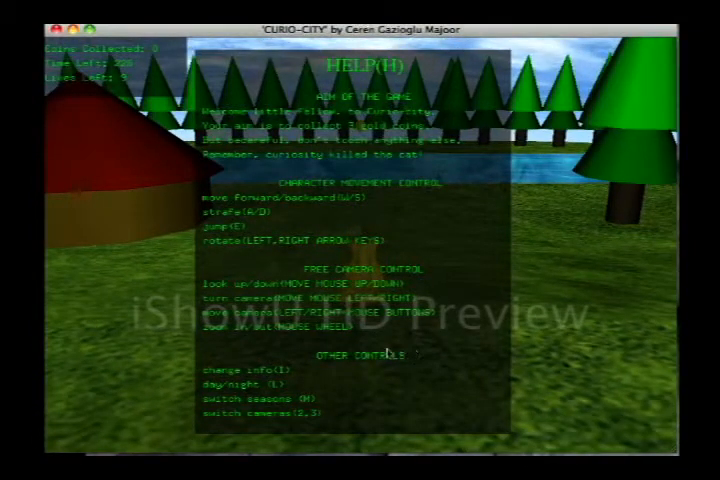
key("h")
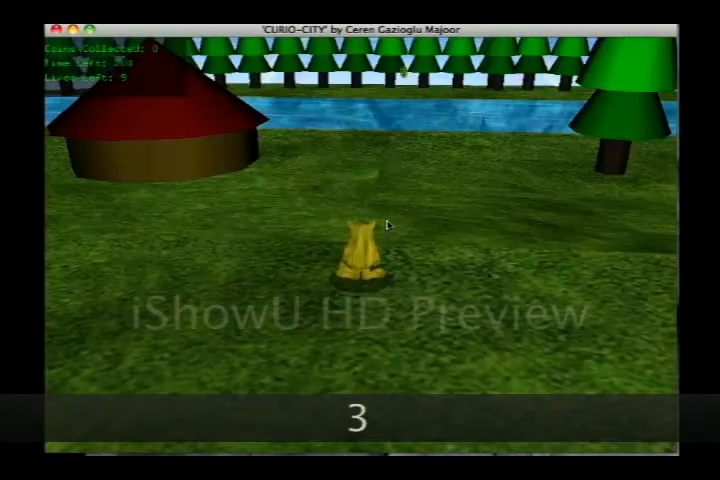
Toggle the ground to sand with M and roam before returning to the grassy riverbank.
key("w")
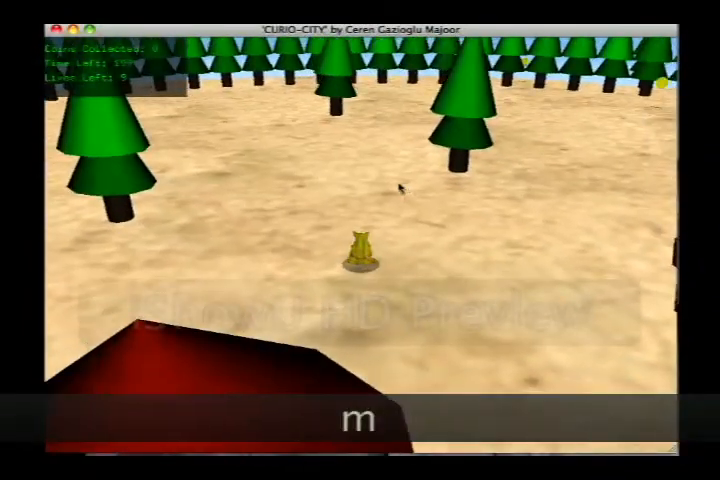
type("m")
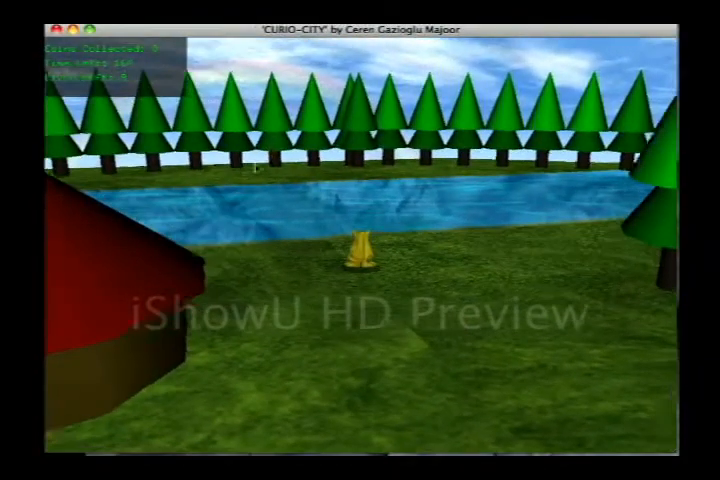
Back the cat into the river so it dies and respawns on the grass.
key("w")
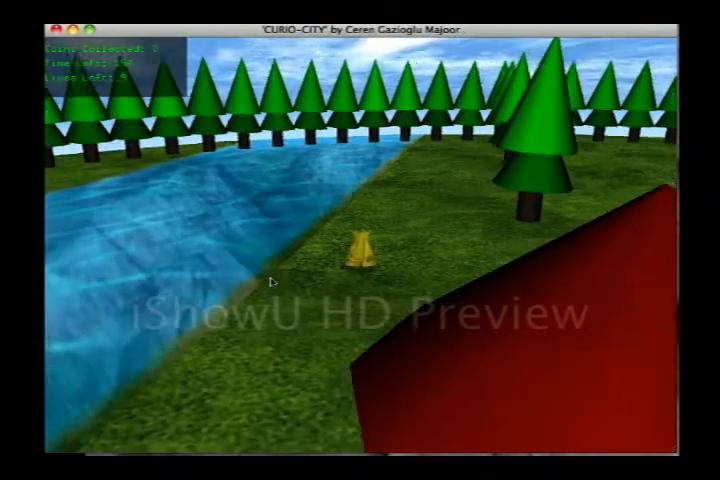
key("a")
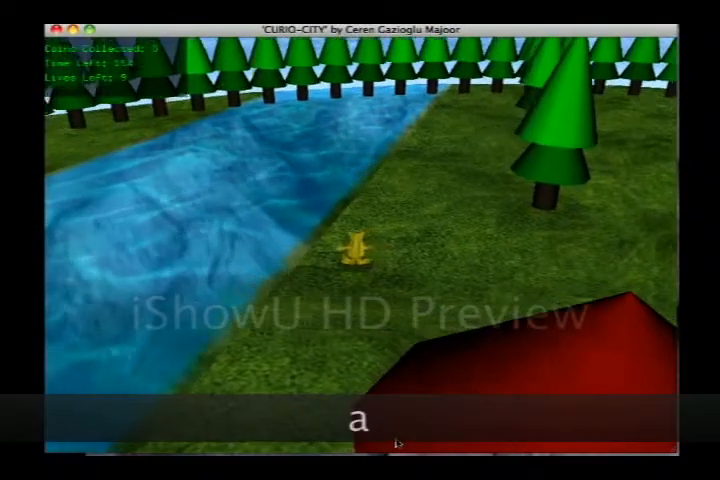
type("sa")
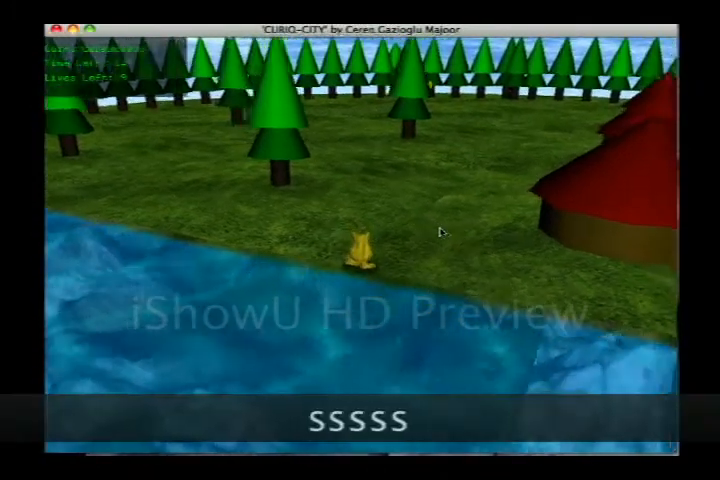
key("s")
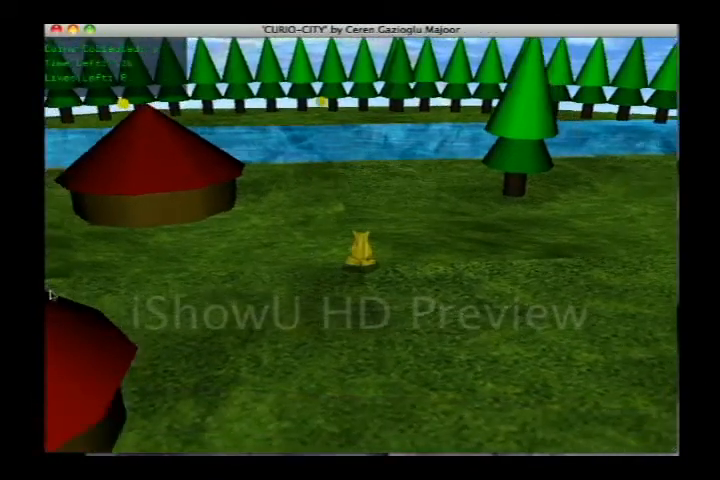
key("s")
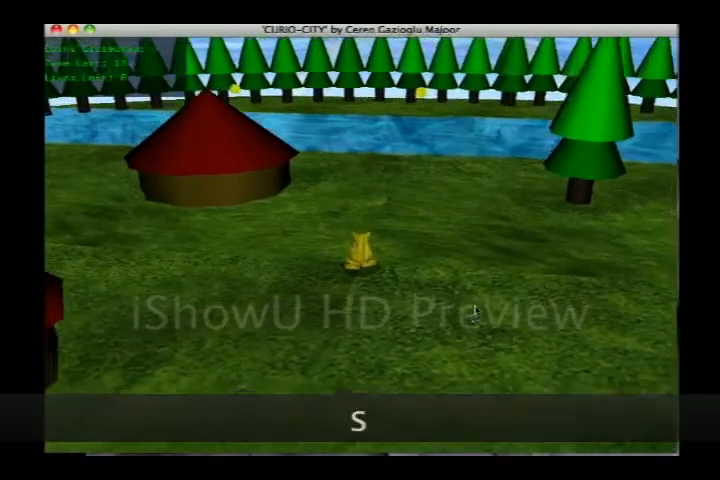
Push the cat against the hut walls to show it cannot pass through.
key("w")
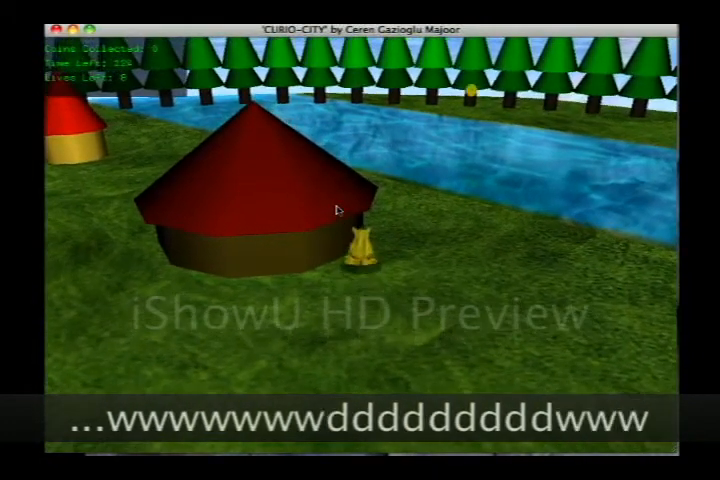
key("w")
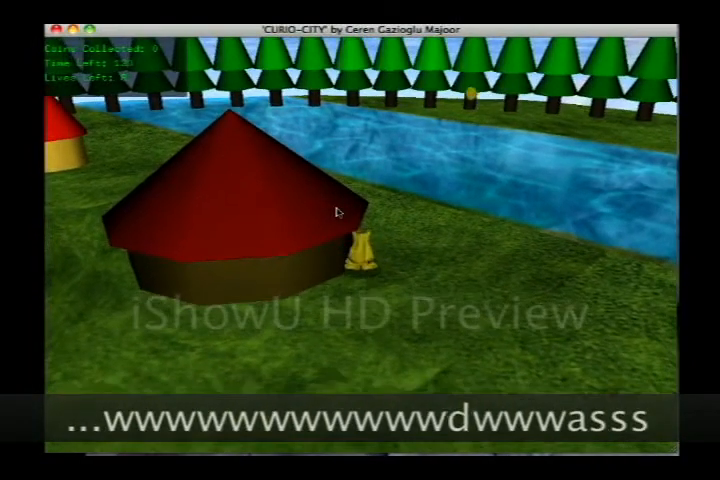
key("s")
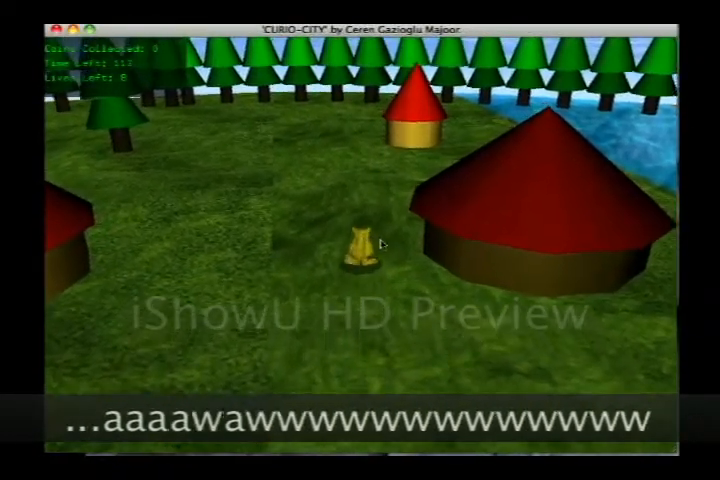
key("w")
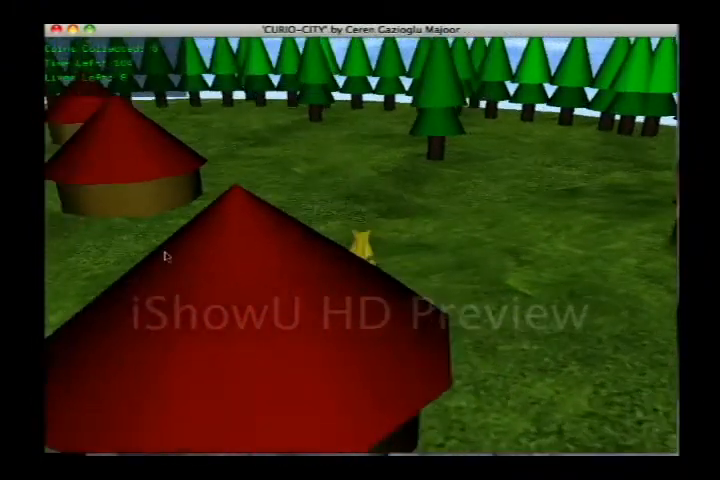
Walk the cat past the huts toward the pine tree line to test tree collisions.
key("w")
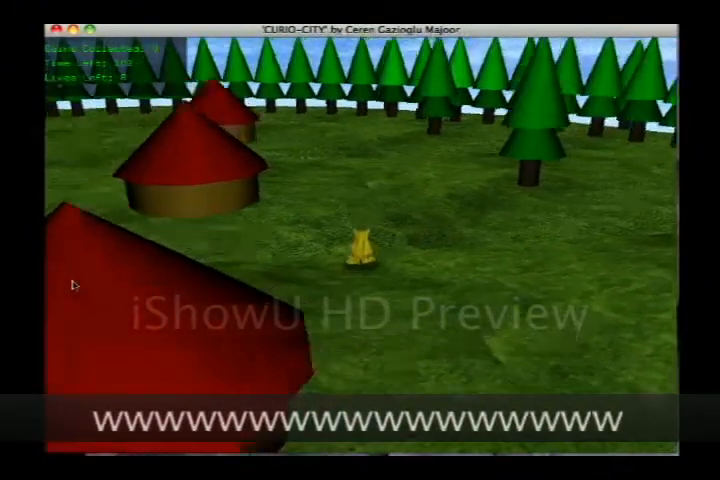
key("w")
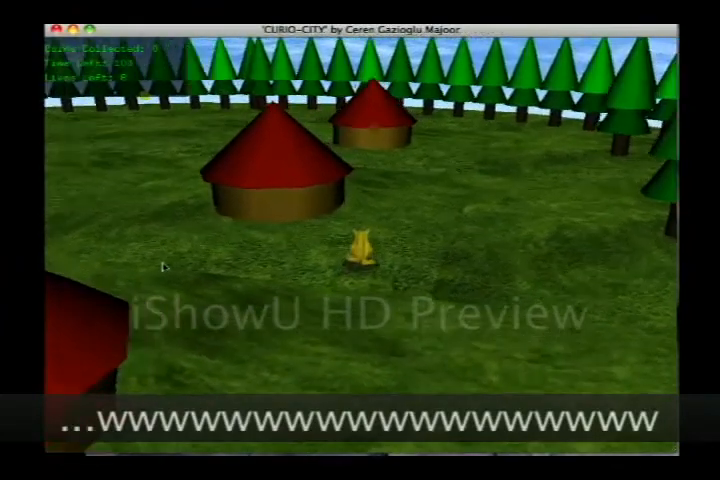
key("a")
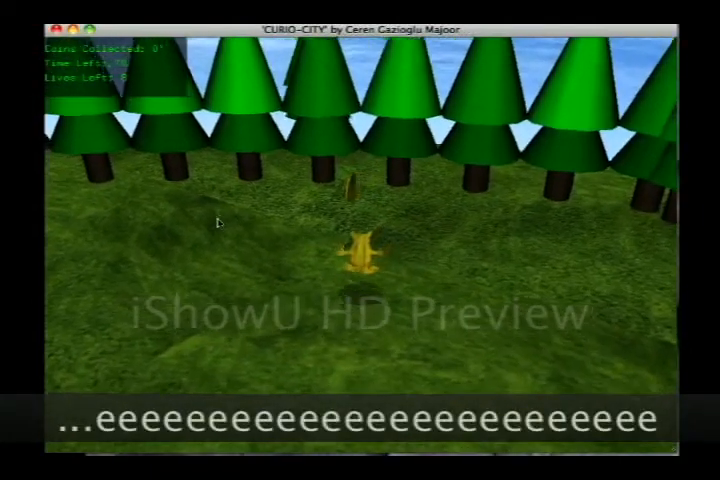
Briefly reopen and close the help overlay, then walk the cat past the yellow hut.
key("h")
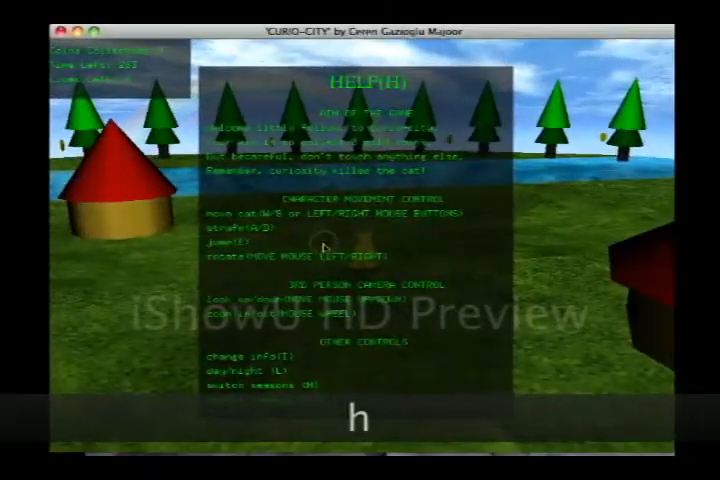
key("h")
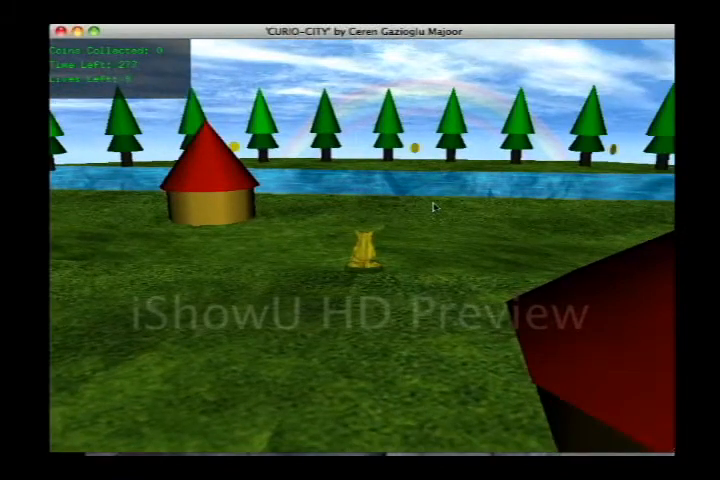
key("w")
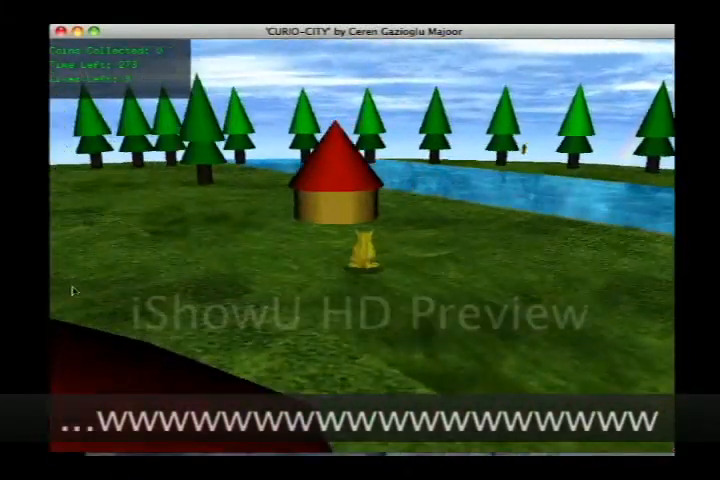
key("w")
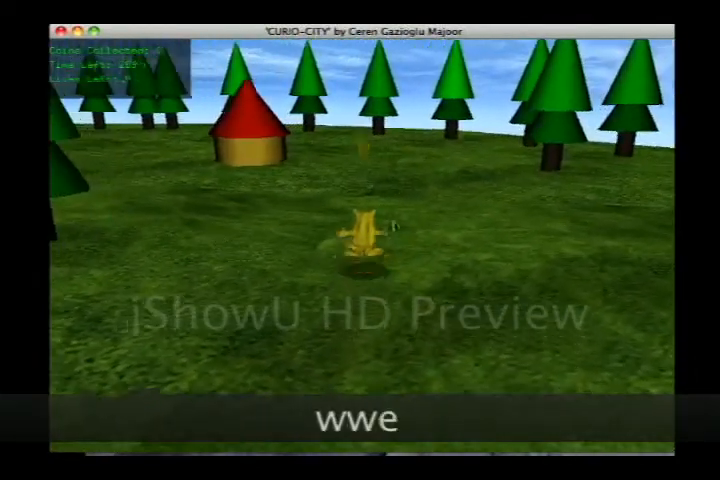
Walk the cat through the pine forest collecting the gold coins.
key("e")
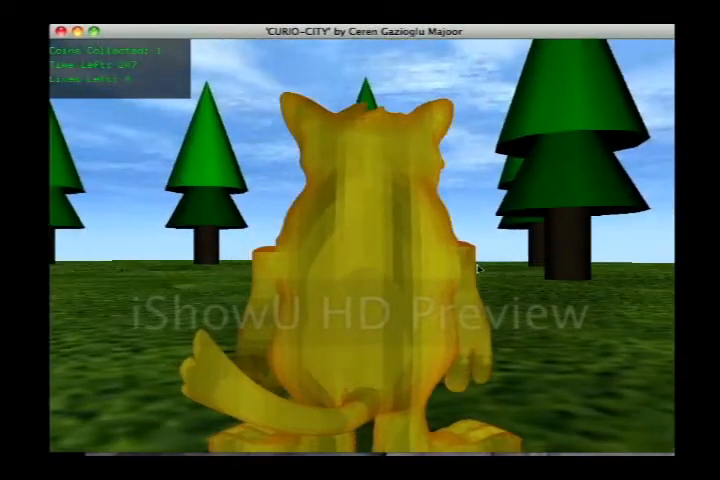
key("w")
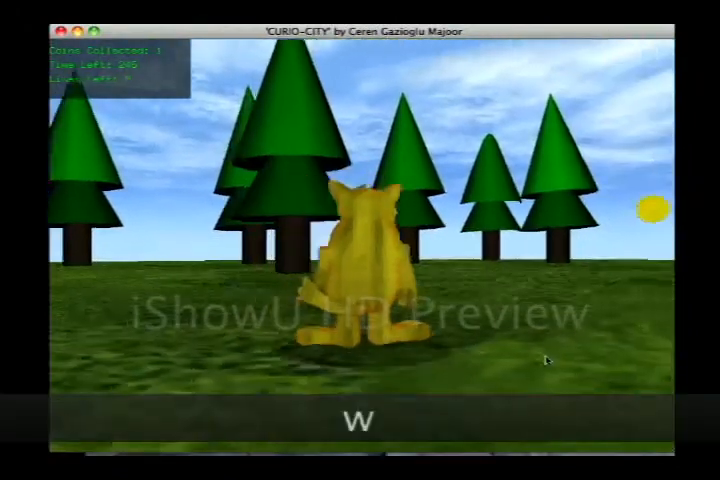
key("w")
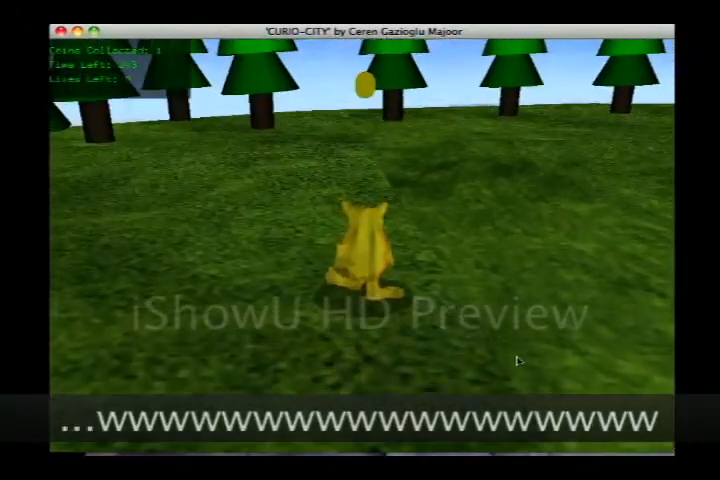
key("e")
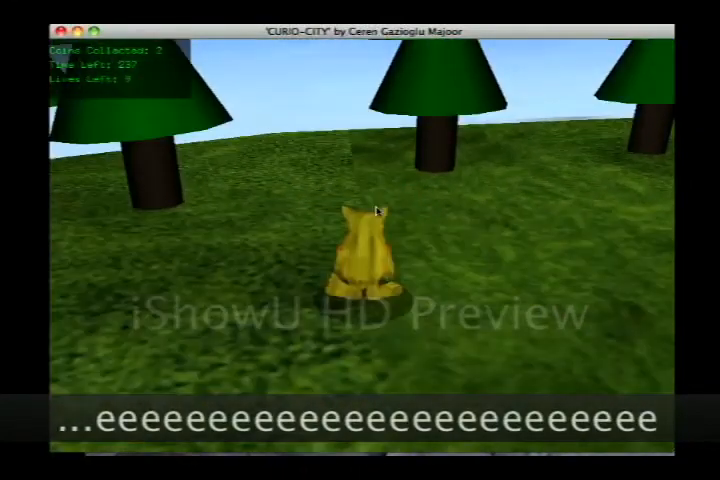
key("w")
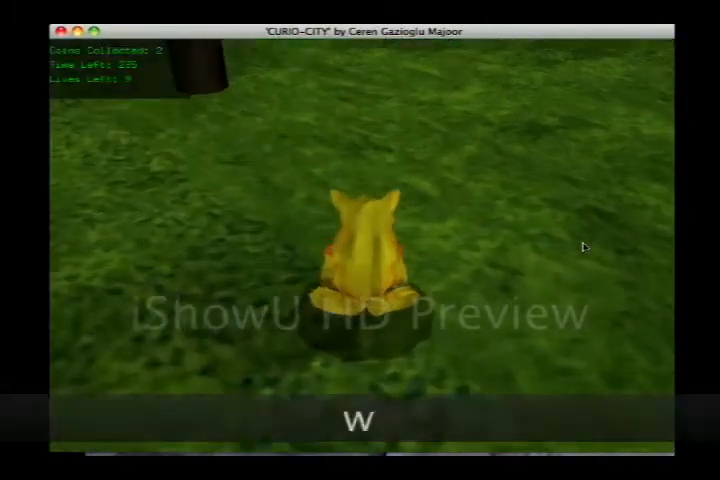
key("w")
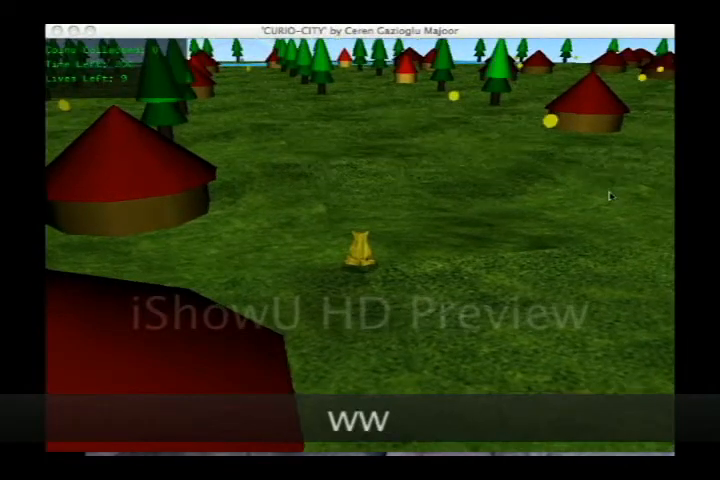
Walk the cat across the bigger village between many huts and scattered coins.
key("w")
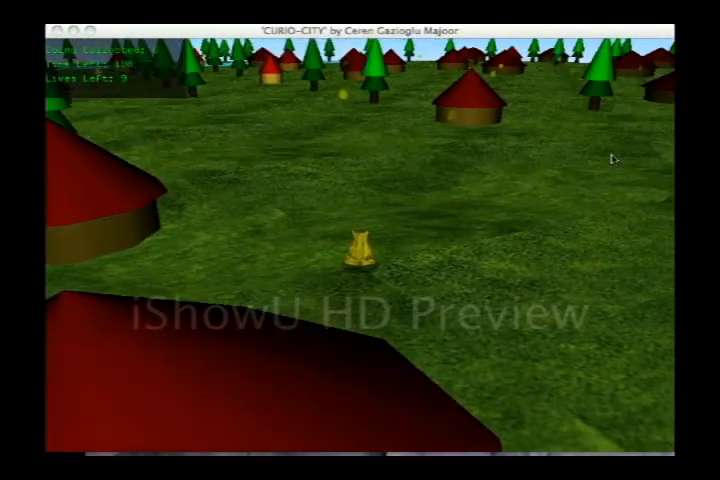